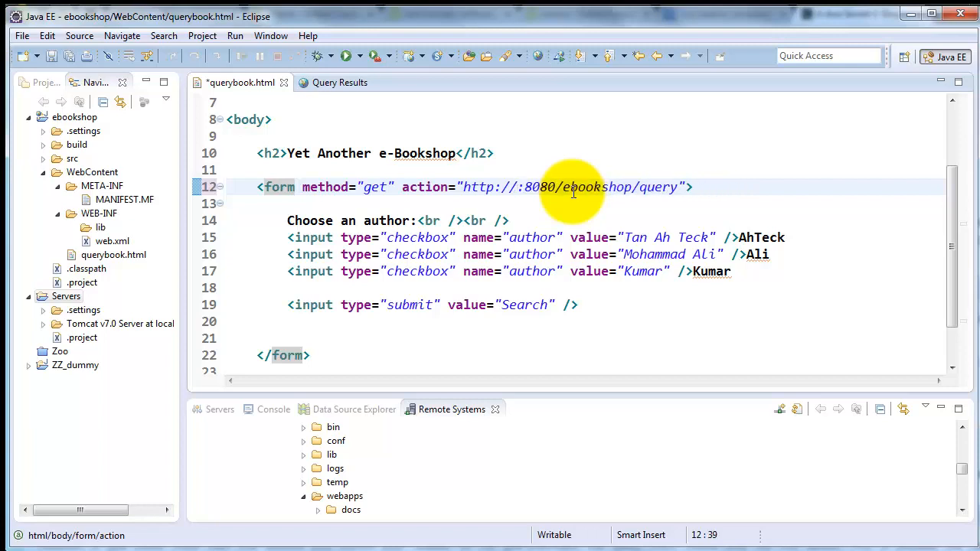
Step: Try bbc.co.uk as the form action host, then revert it to localhost
text(bbc.c)
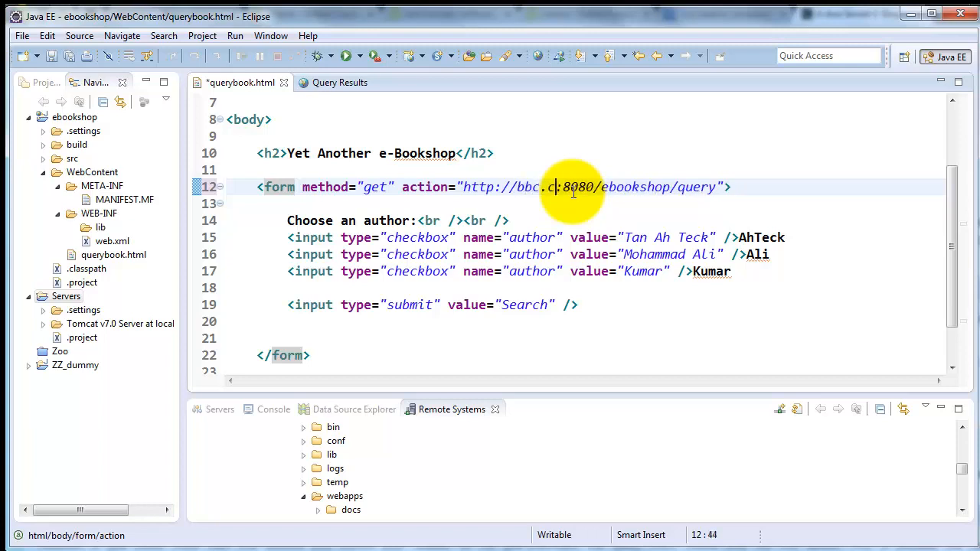
text(o.uk)
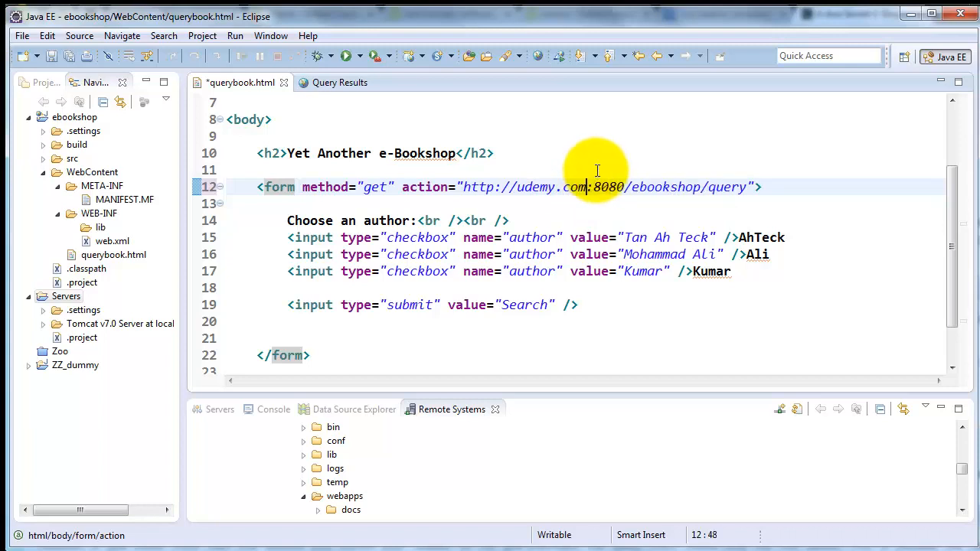
key(BackSpace)
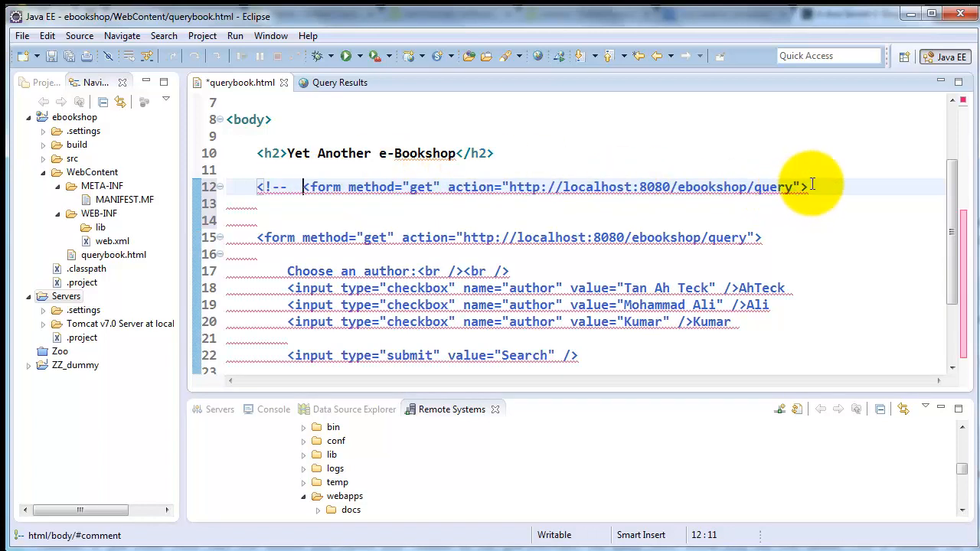
Step: Close the line-12 comment with --> and change line 15's form action to 'query'
text(-->)
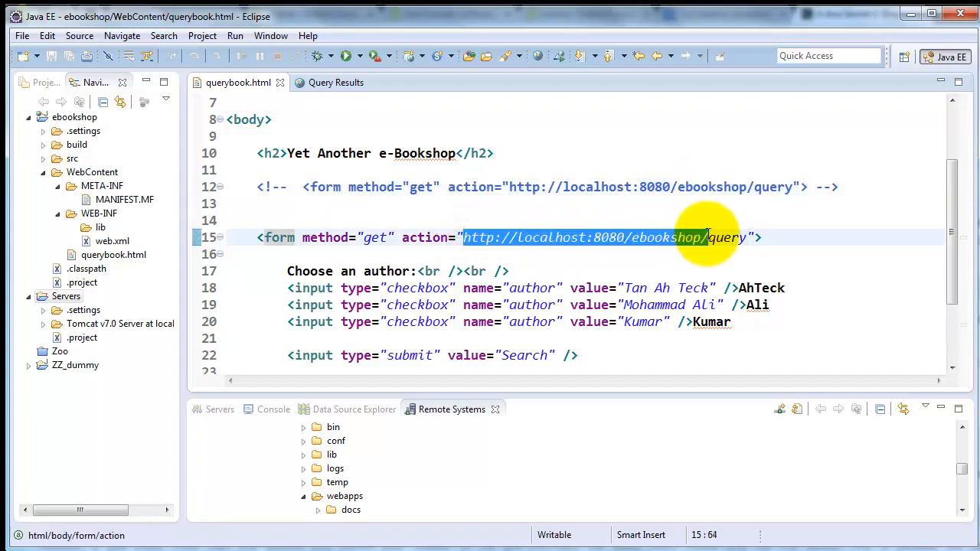
text(query)
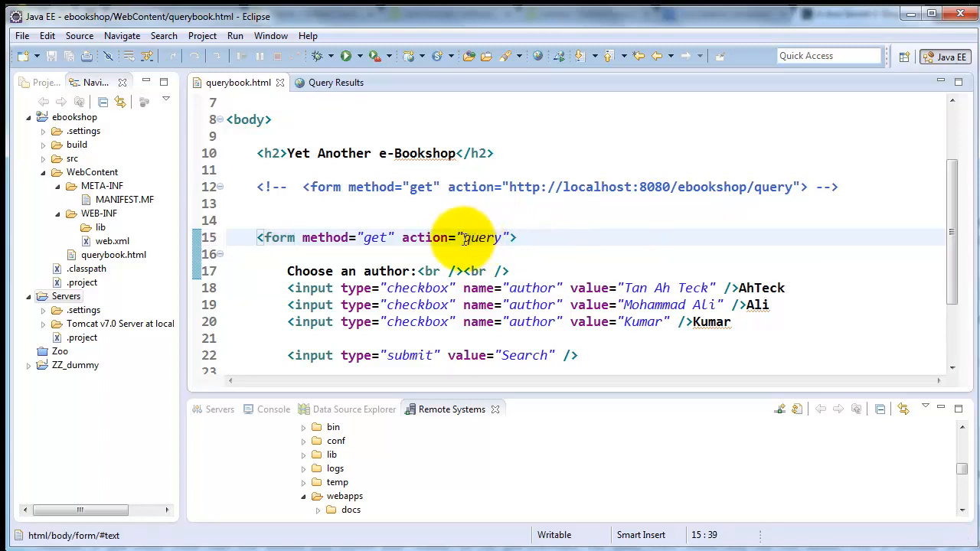
mouse_move(731, 190)
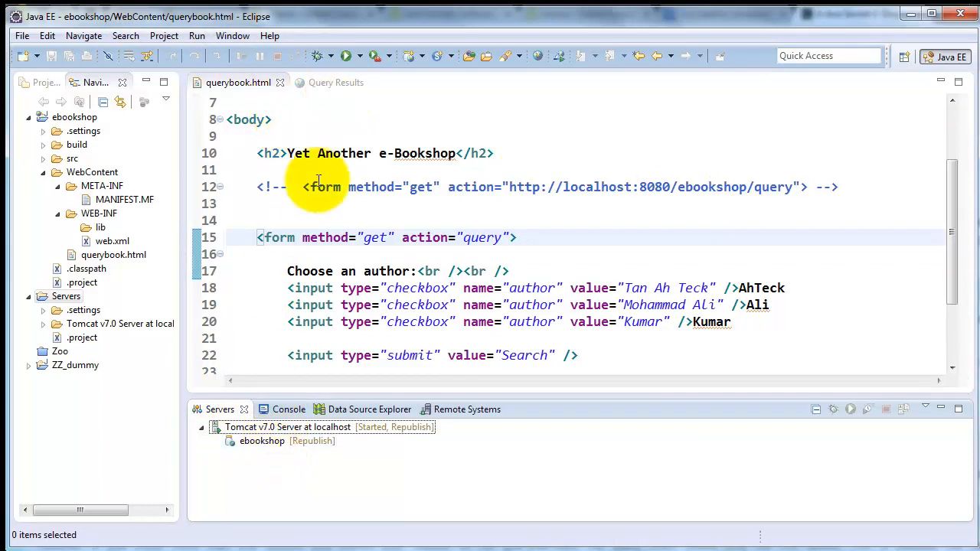
Step: Run querybook.html on Tomcat, search all authors for two Tan Ah Teck books, close results
click(346, 55)
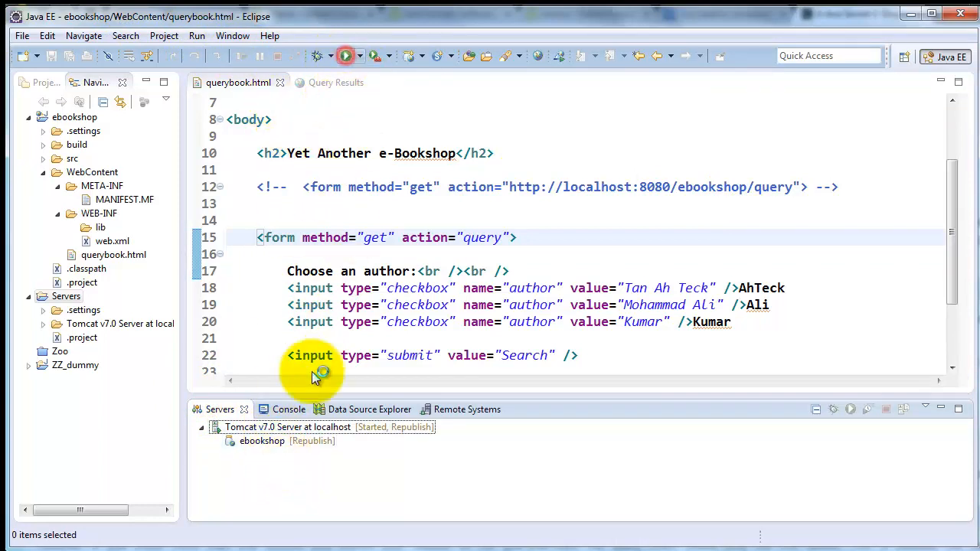
click(346, 55)
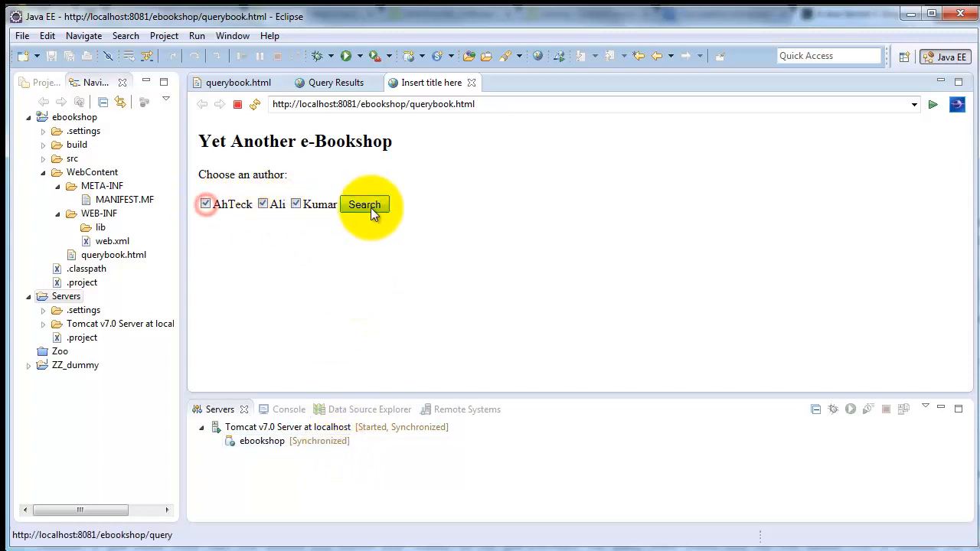
click(364, 205)
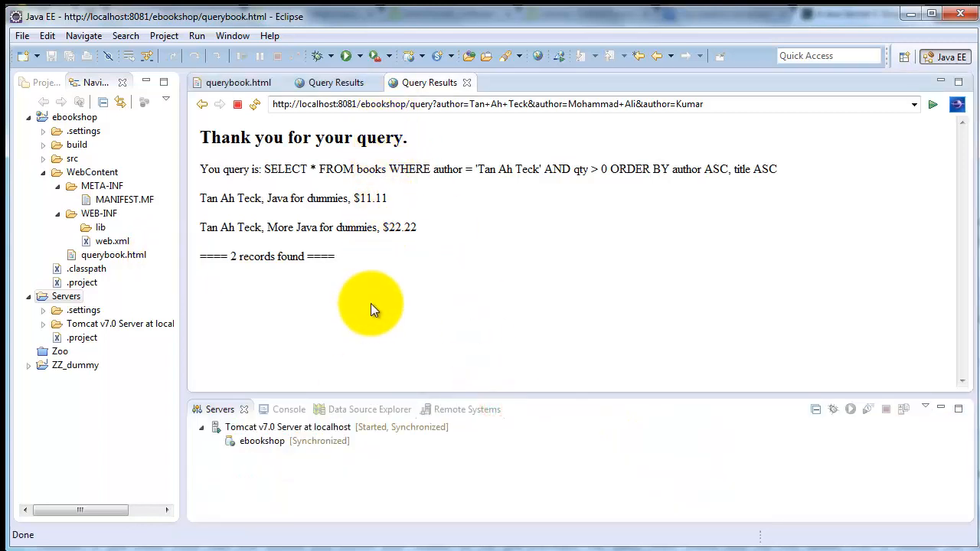
mouse_move(429, 82)
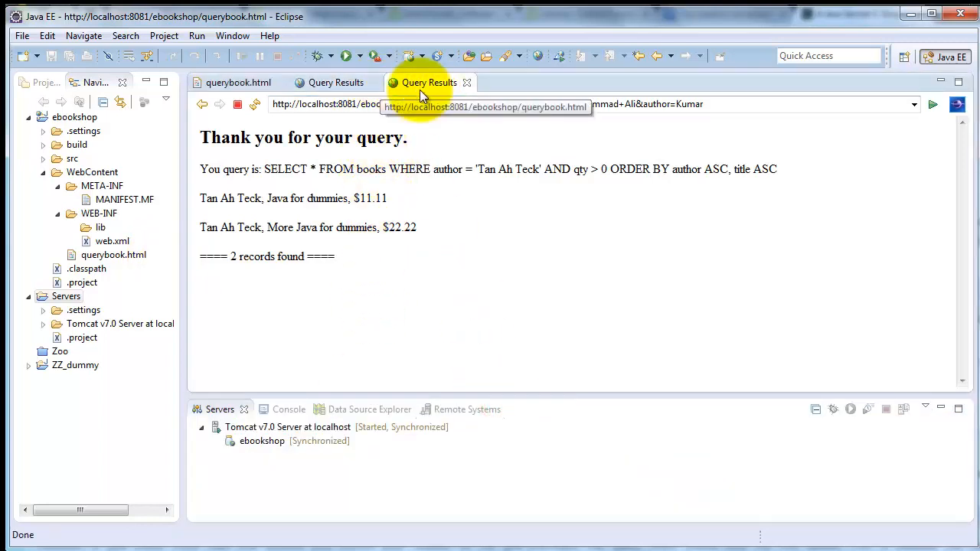
click(238, 82)
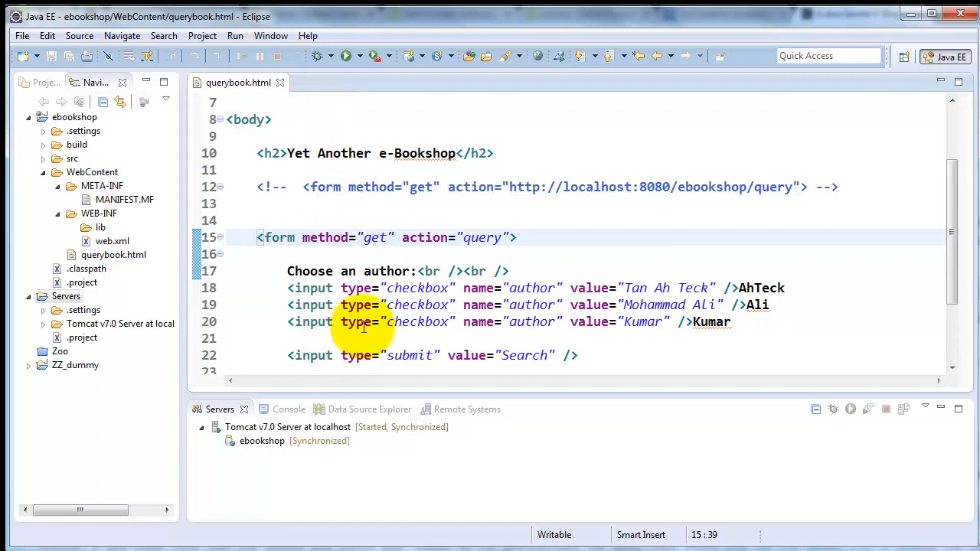
Step: Relaunch querybook.html with Run As > Run on Server to show the empty form
right_click(363, 327)
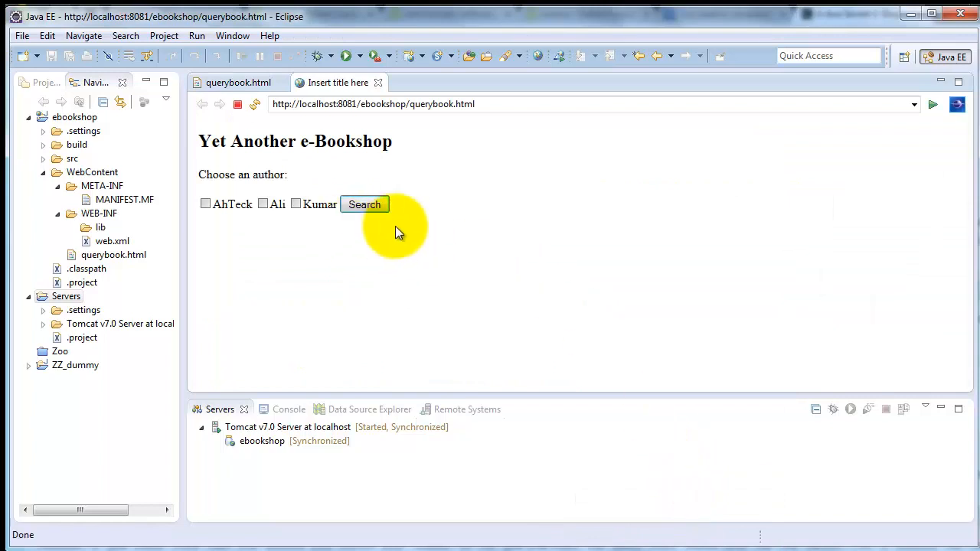
mouse_move(80, 360)
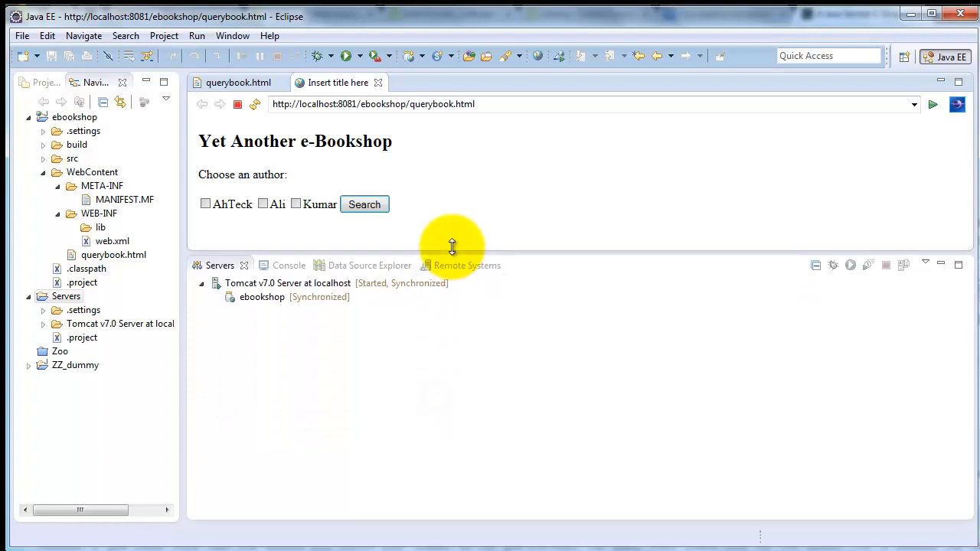
Step: Browse Remote Systems to Tomcat 7.0 > wtpwebapps > ebookshop > querybook.html
click(465, 265)
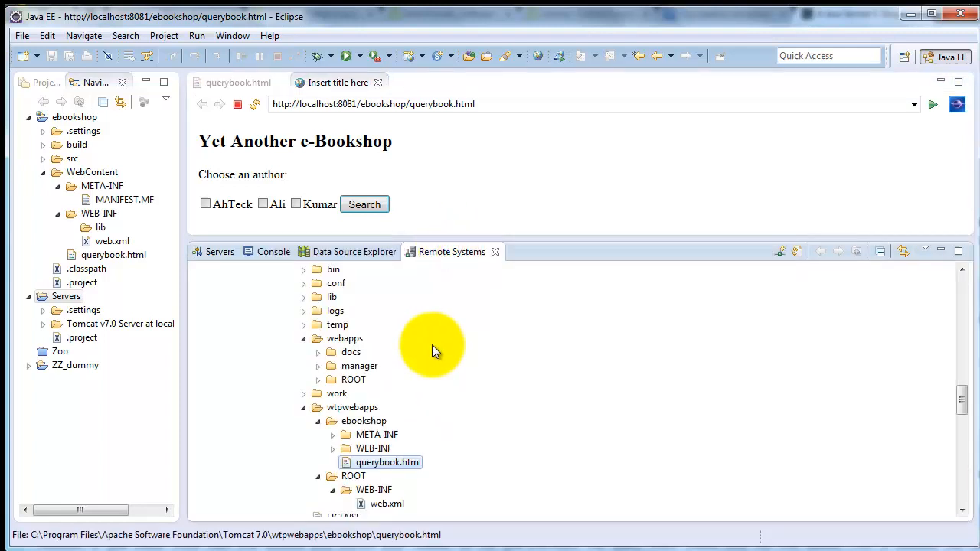
scroll(down, 3)
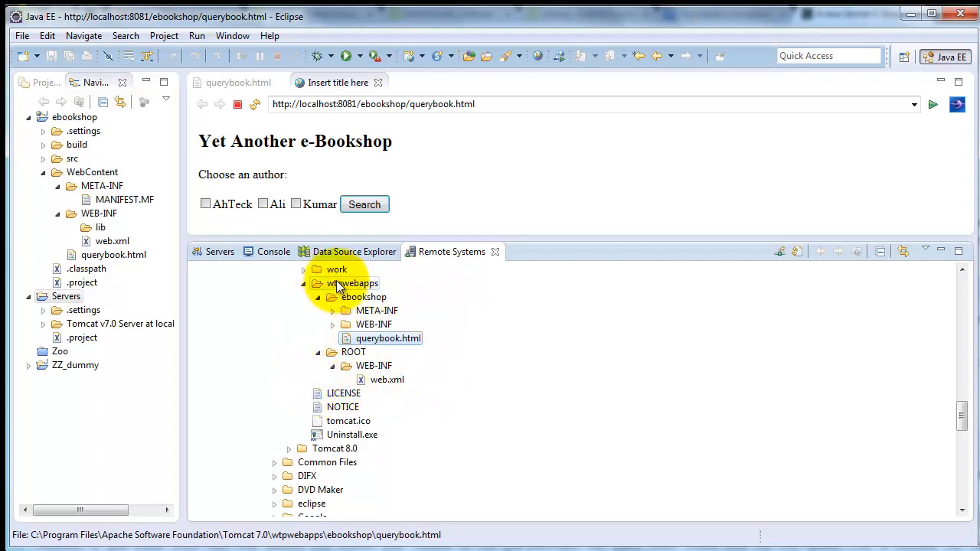
Step: In querybook.html, enter the action='query' form tag and highlight the old localhost ebookshop address
click(239, 81)
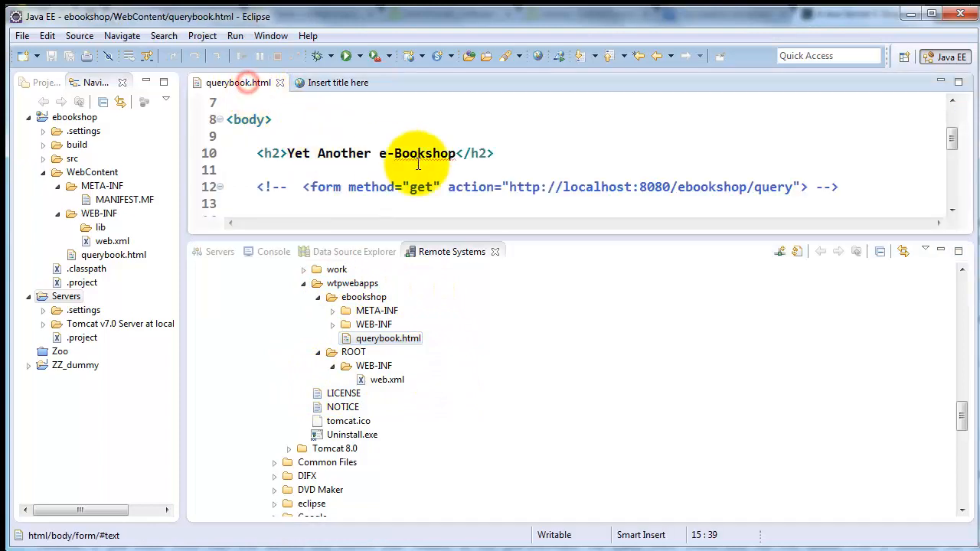
text(<form method="get" action="query">)
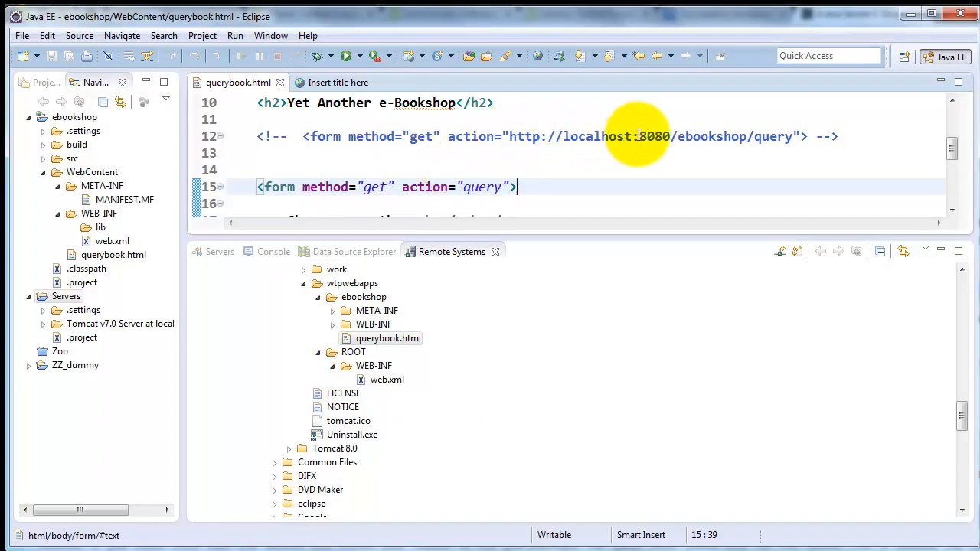
mouse_move(672, 136)
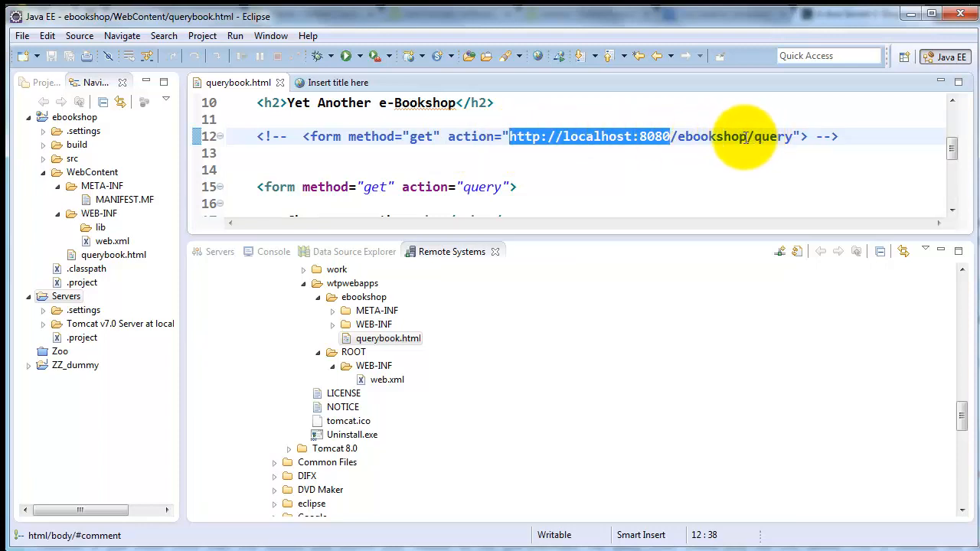
mouse_move(758, 142)
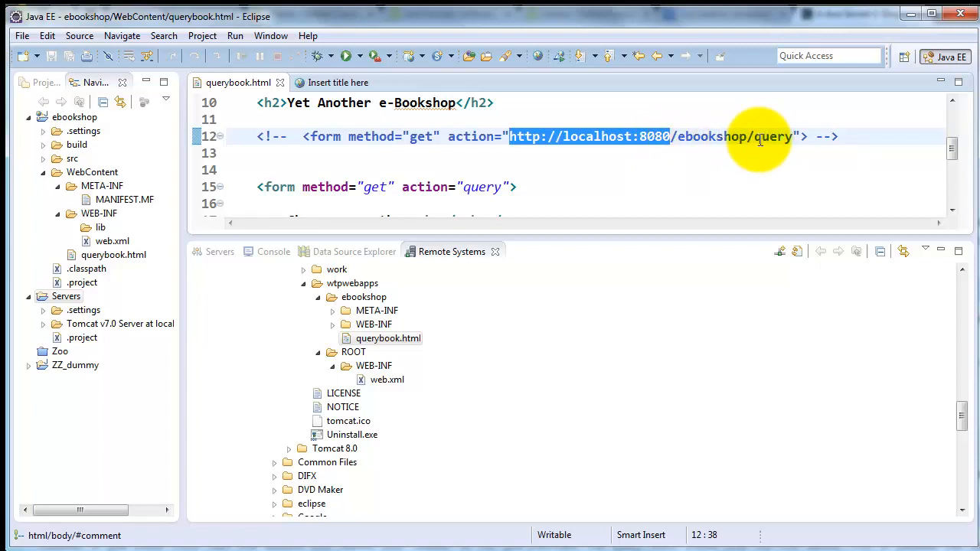
mouse_move(716, 141)
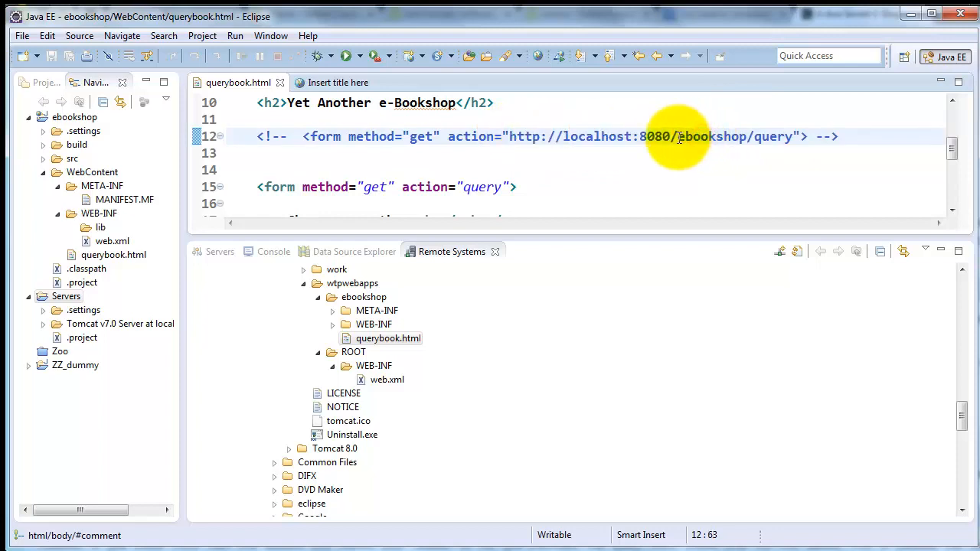
double_click(711, 136)
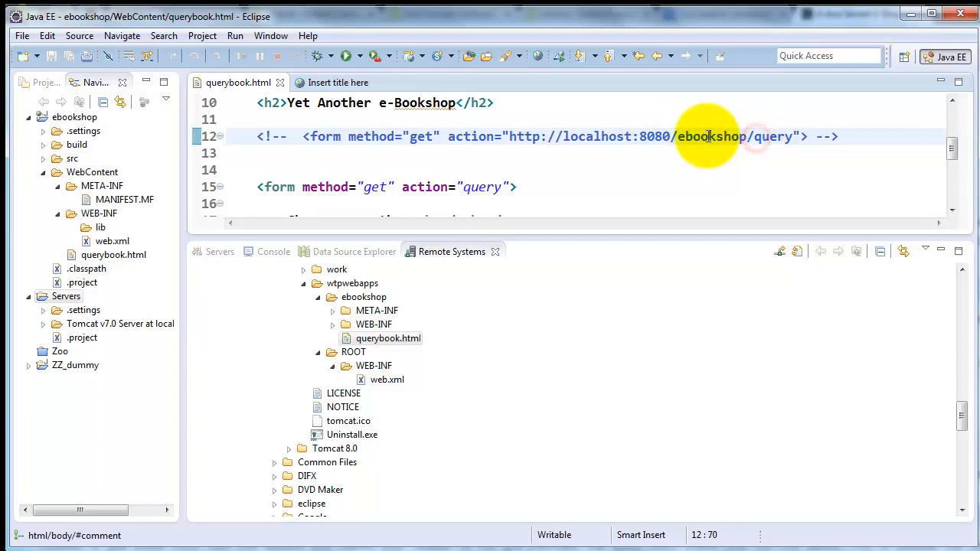
double_click(707, 136)
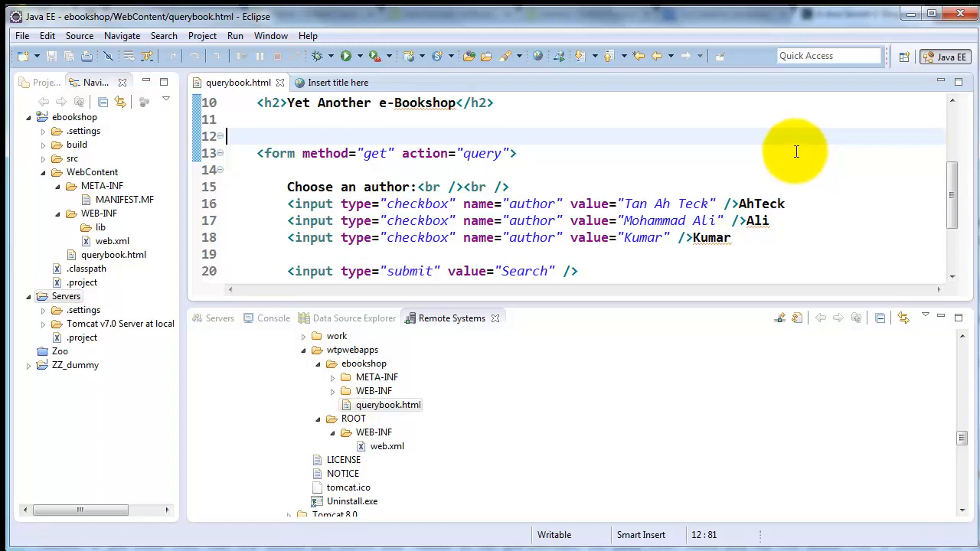
mouse_move(811, 171)
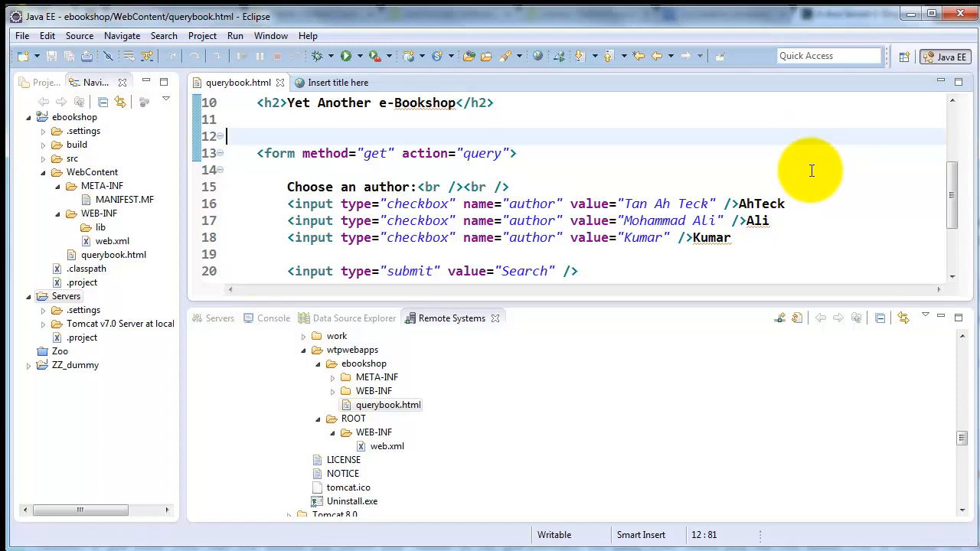
mouse_move(802, 156)
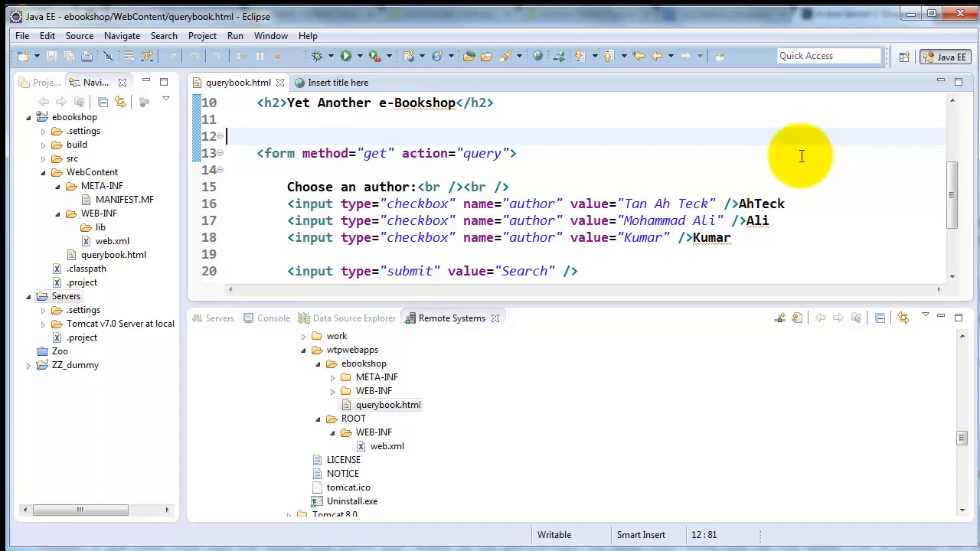
mouse_move(723, 155)
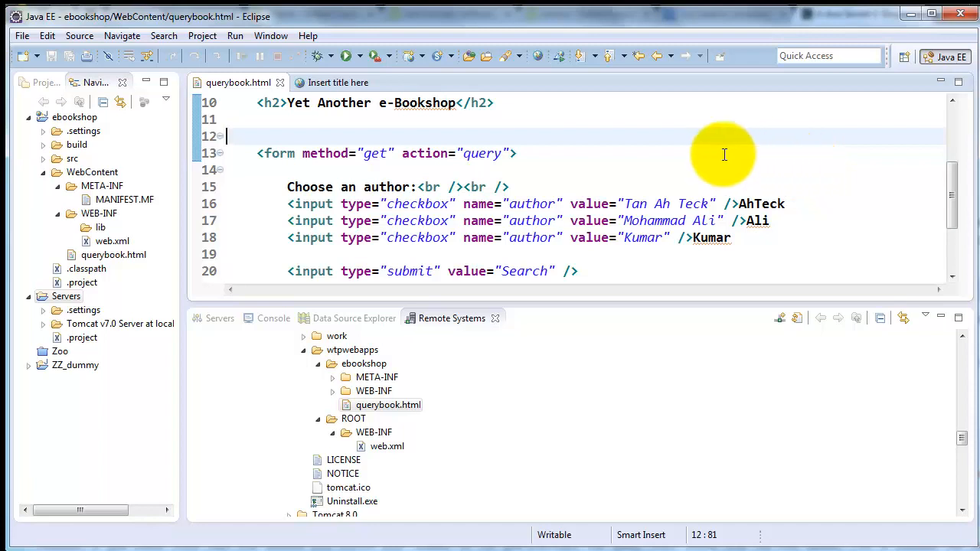